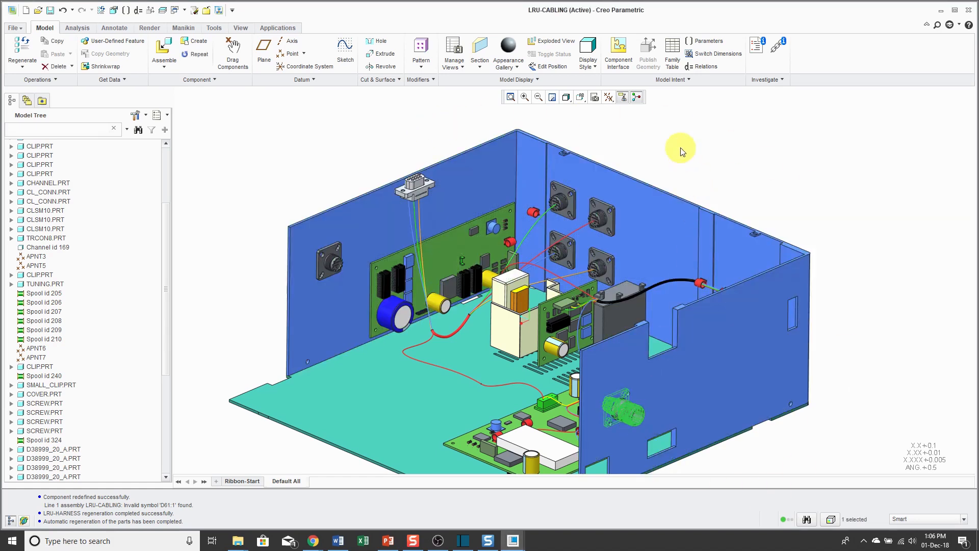
- Start a family-table Replace on the generic D38999_20_A connector from its right-click menu
right_click(680, 150)
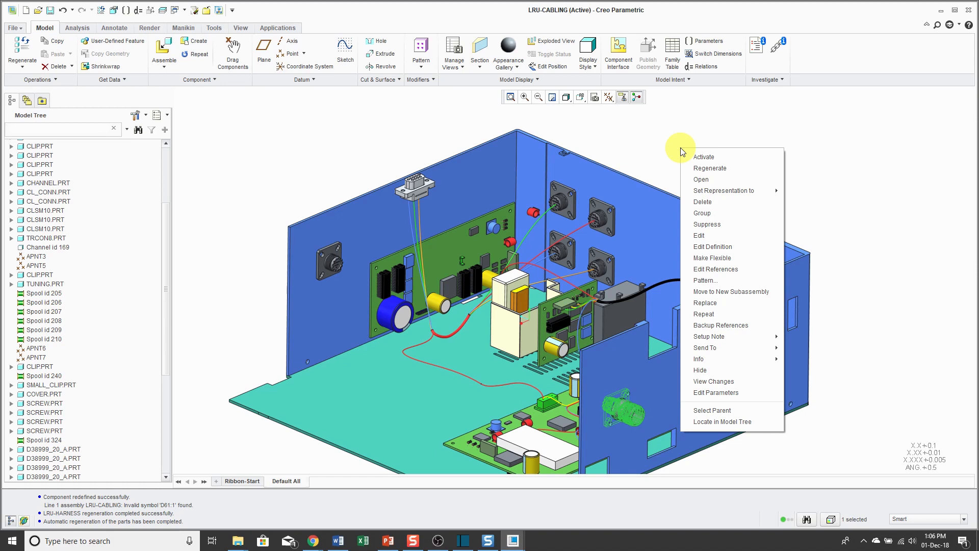
mouse_move(716, 303)
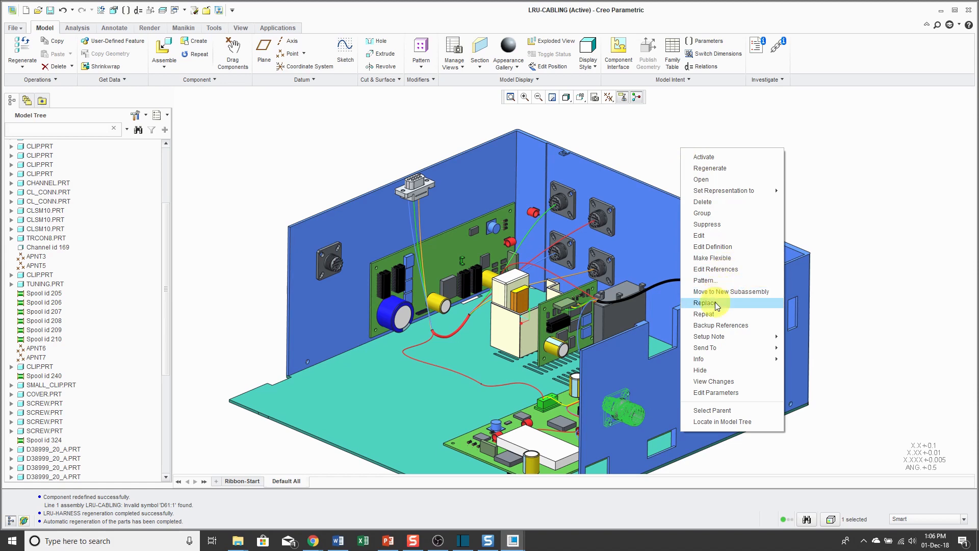
left_click(704, 302)
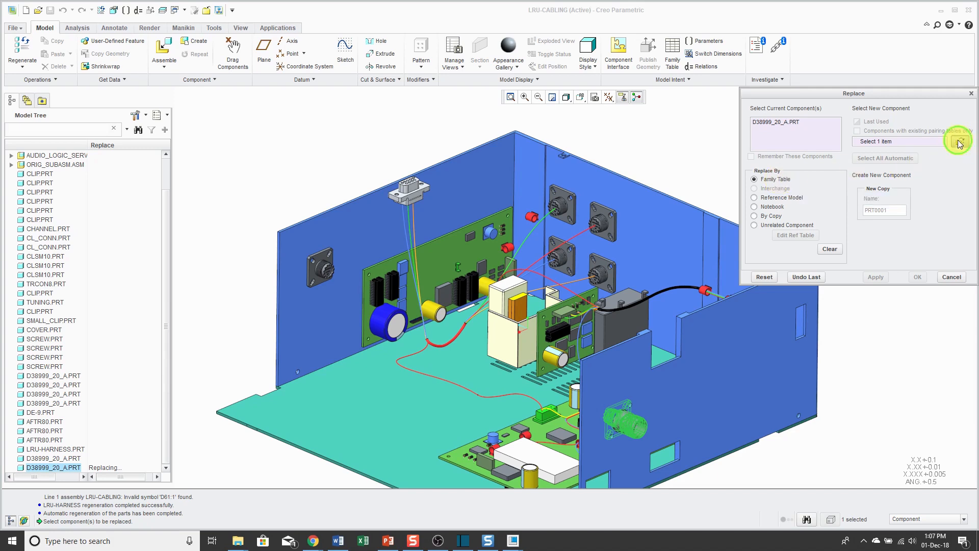
- Replace the first D38999_20_A connector with family instance D38999_20FA35SN
left_click(959, 141)
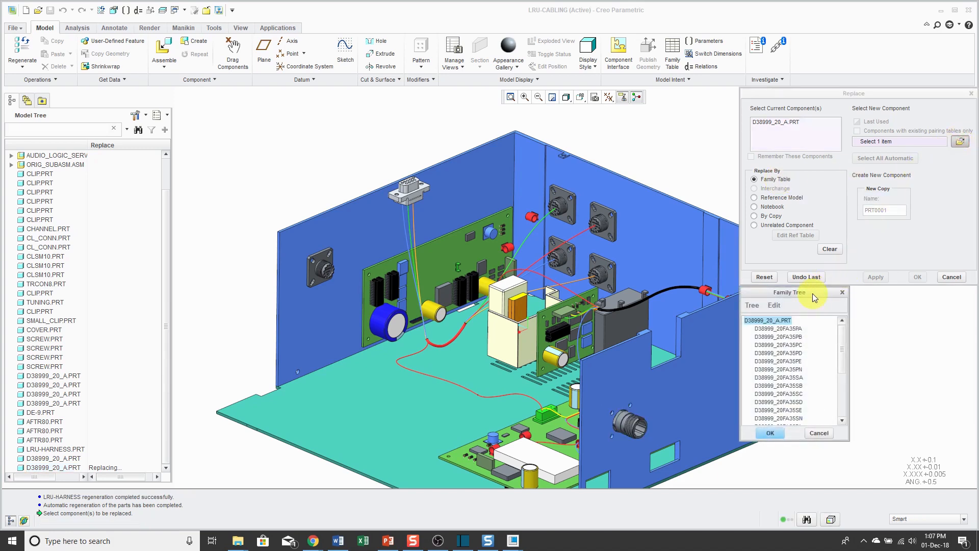
left_click_drag(793, 292, 666, 153)
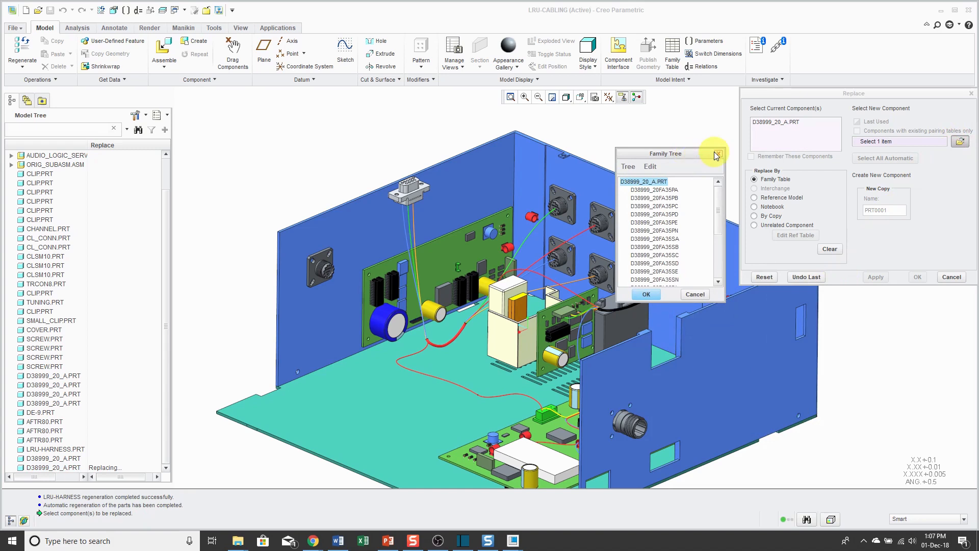
mouse_move(707, 148)
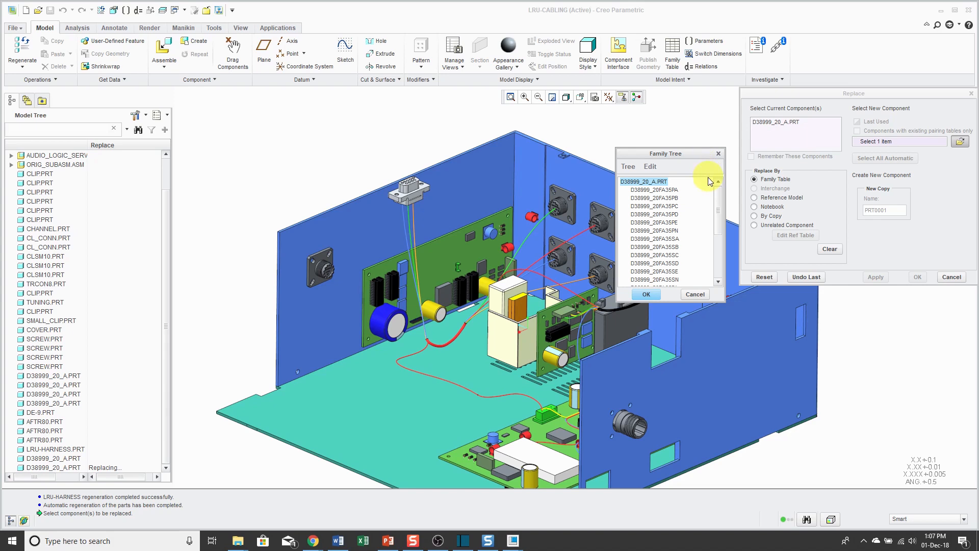
scroll("down", 3)
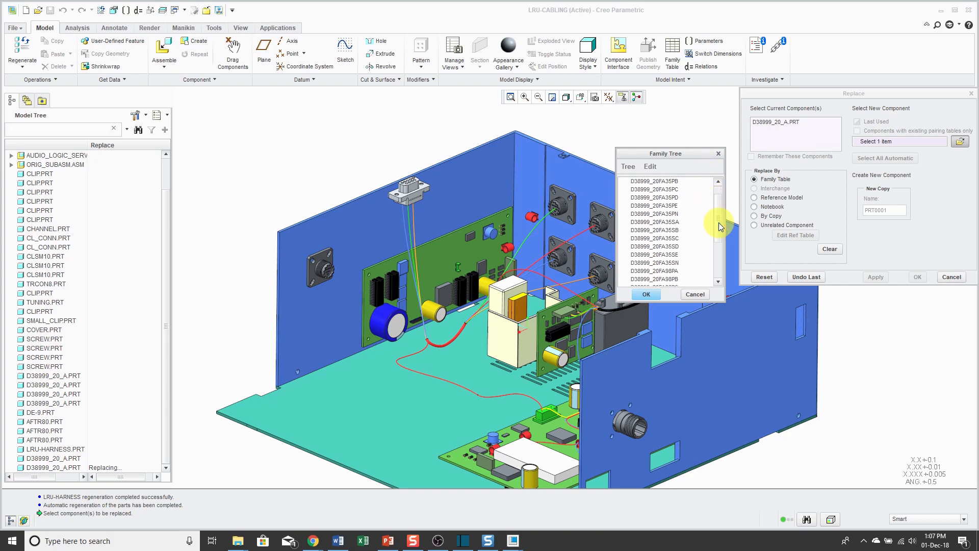
left_click(654, 262)
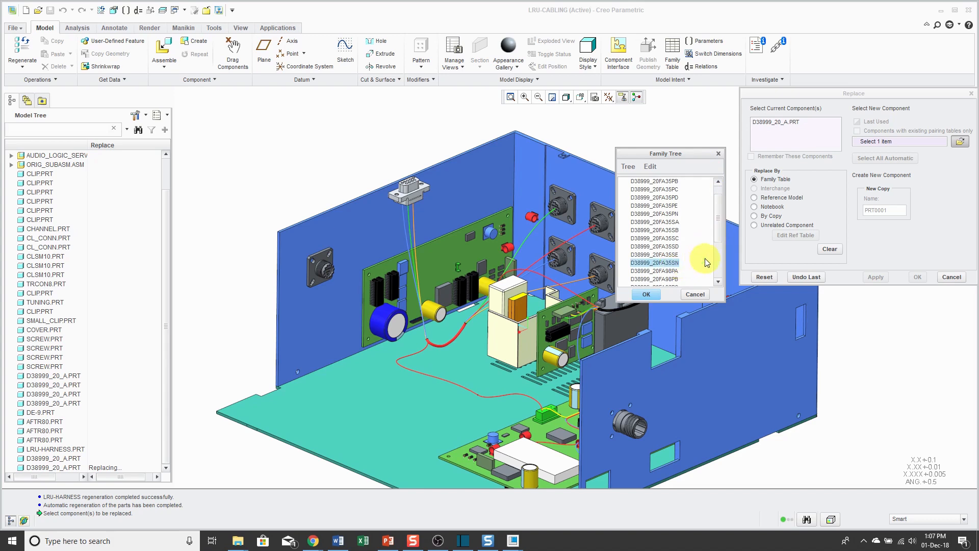
mouse_move(696, 256)
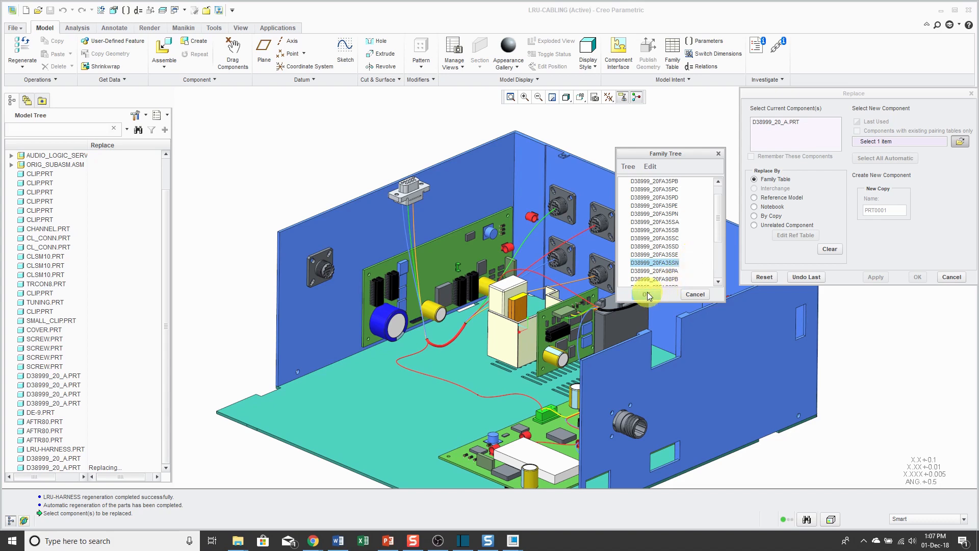
left_click(646, 294)
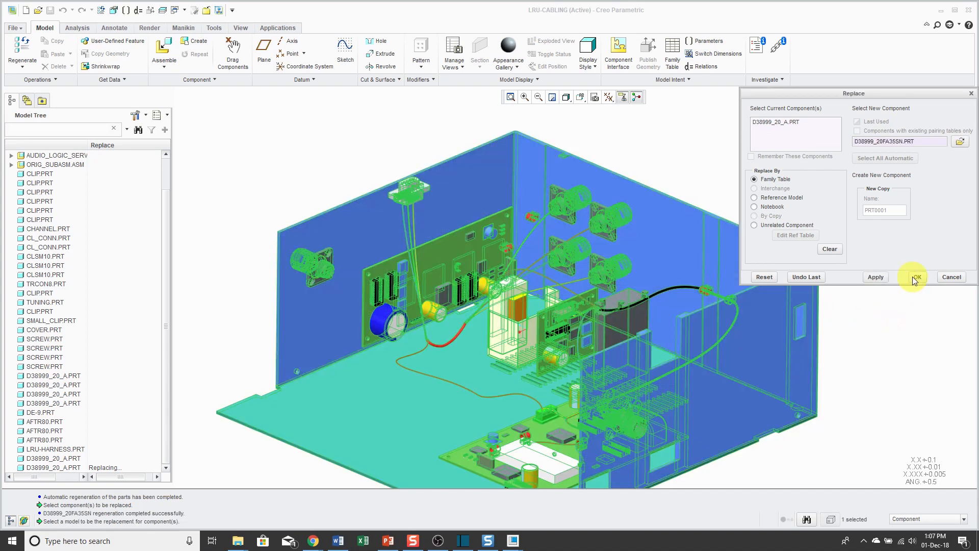
left_click(916, 276)
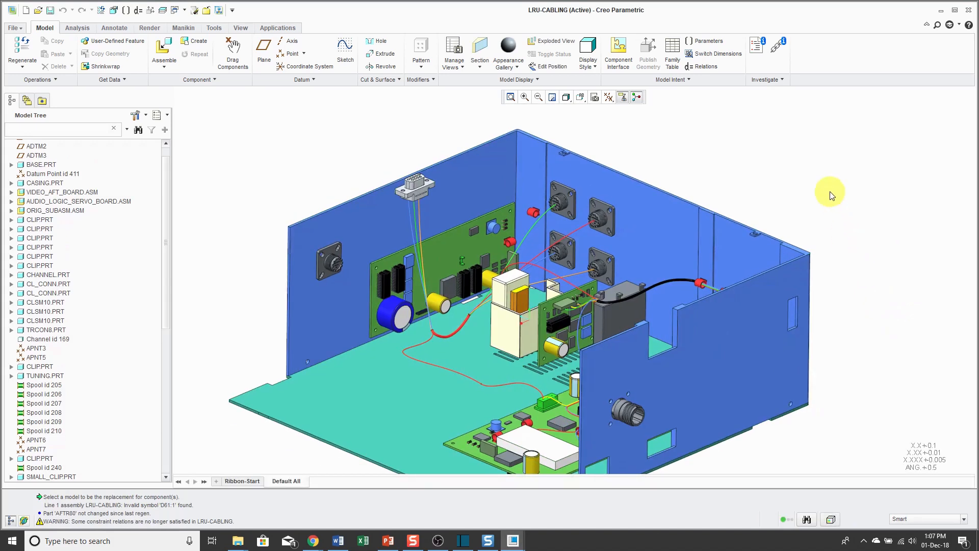
- Scroll the model tree down to the last D38999_20_A.PRT entry
scroll("down", 3)
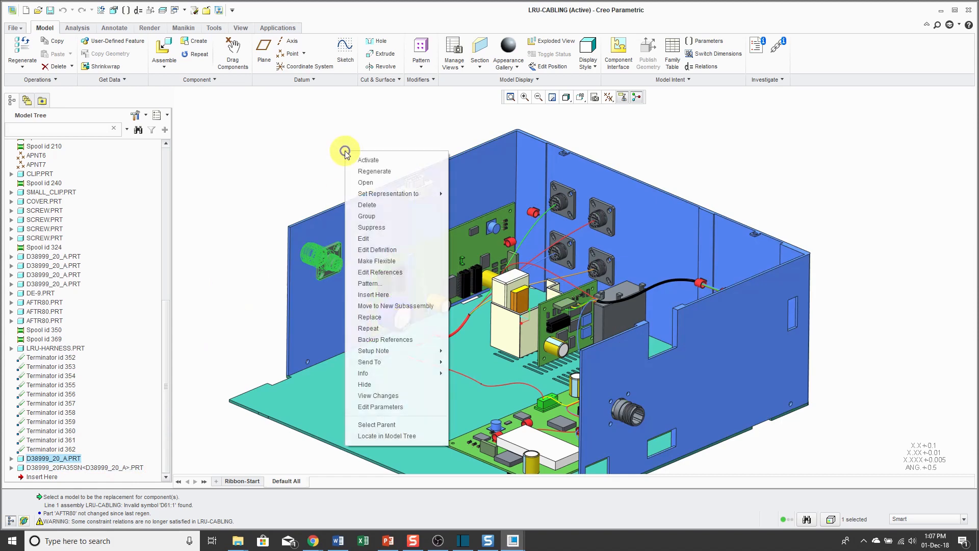
mouse_move(383, 317)
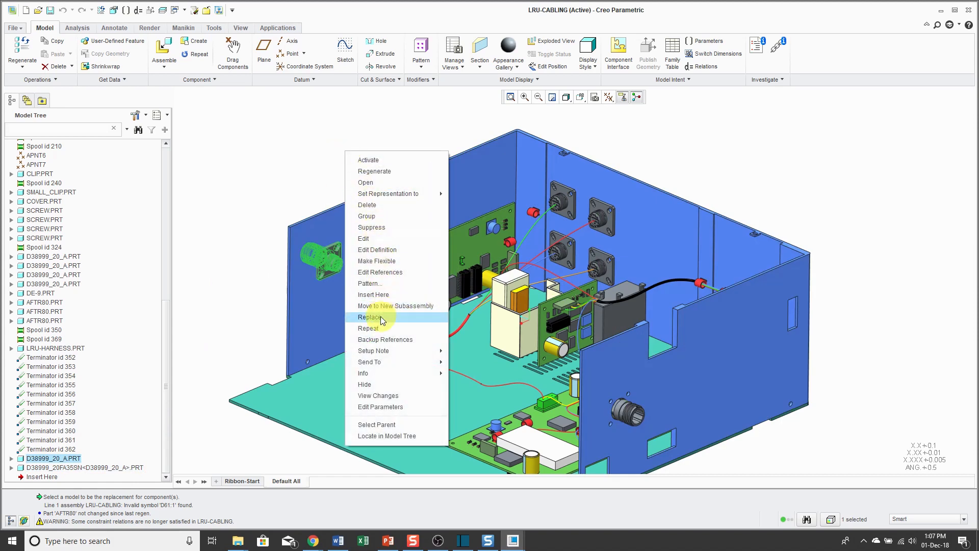
- Start Replace on the second D38999_20_A connector and browse its family instances
left_click(369, 317)
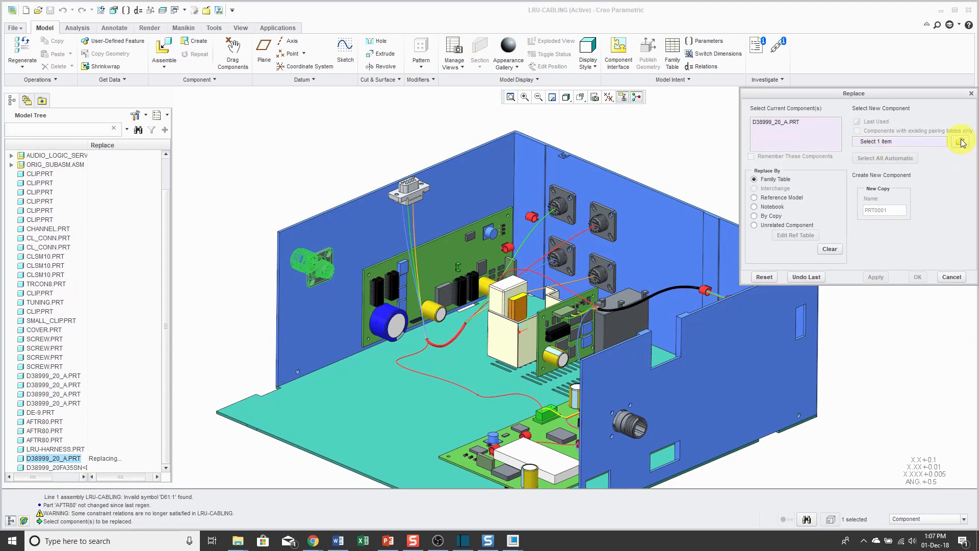
left_click(960, 141)
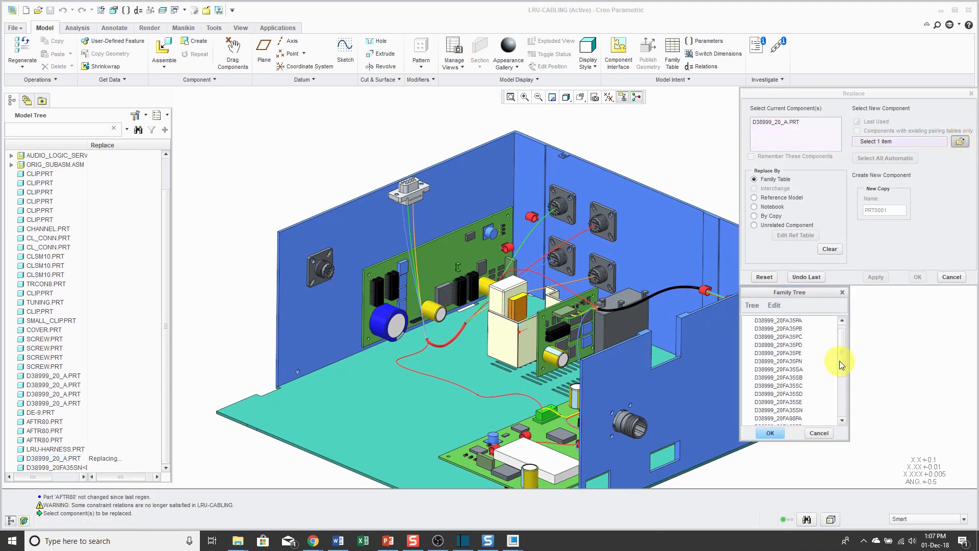
- Pick D38999_20FA35PA from the family tree and confirm it as the replacement
left_click(777, 320)
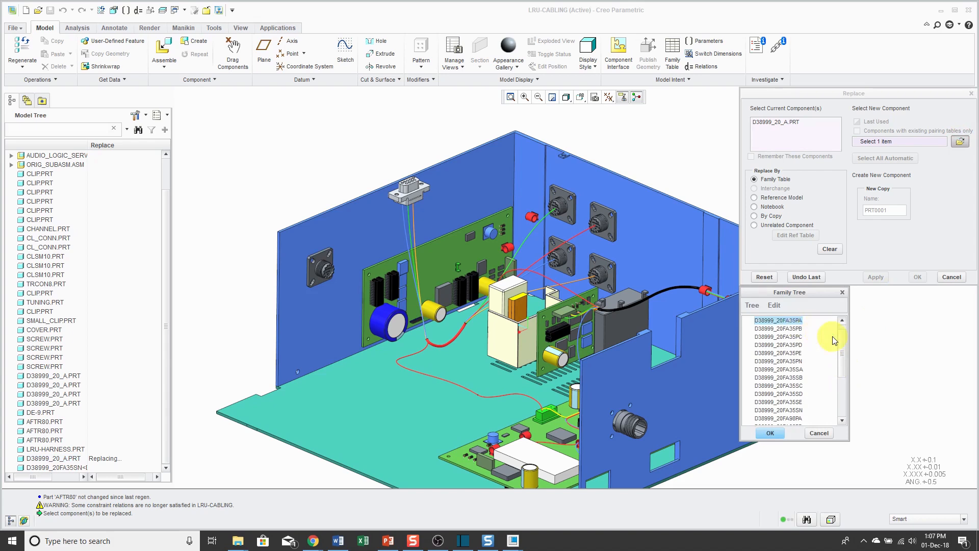
mouse_move(828, 337)
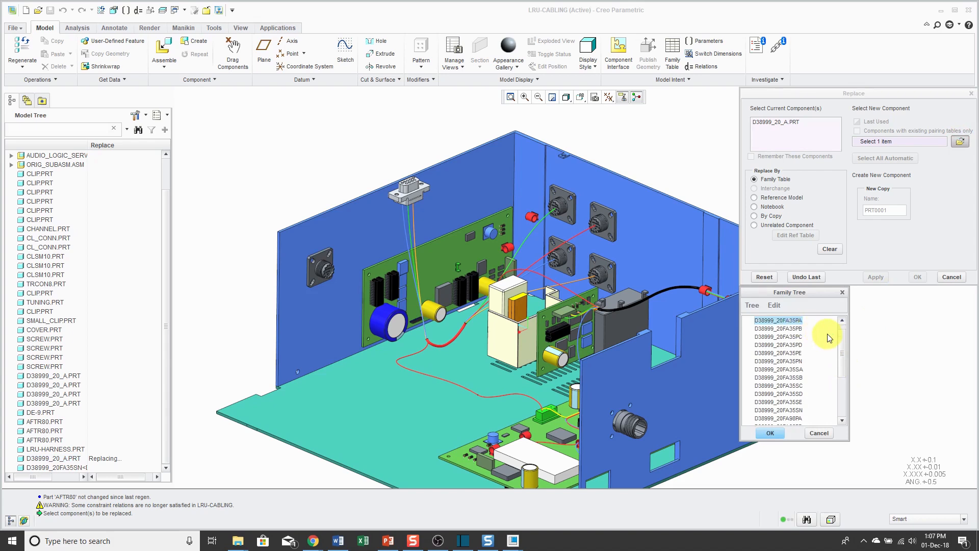
mouse_move(829, 338)
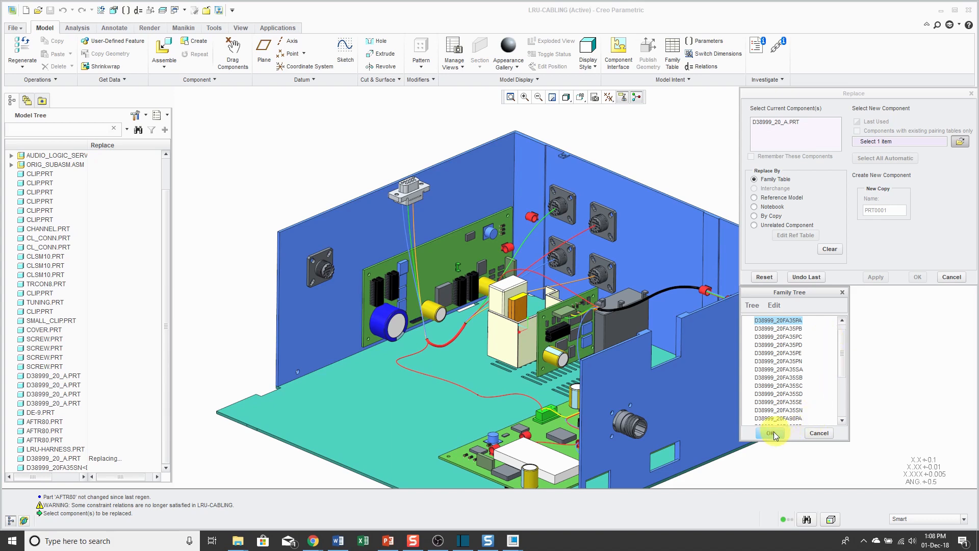
left_click(771, 433)
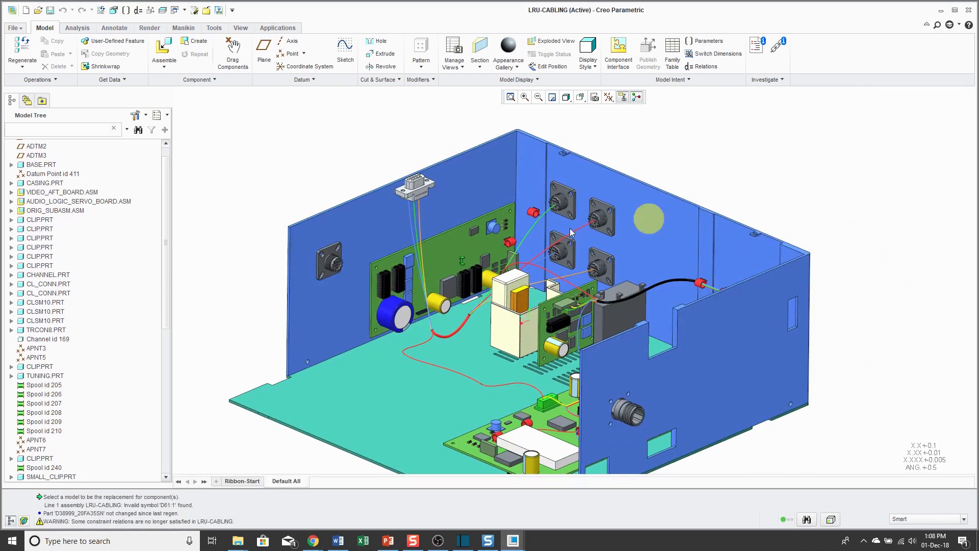
- Scroll the model tree to show D38999_20FA35PA and D38999_20FA35SN
scroll("down", 3)
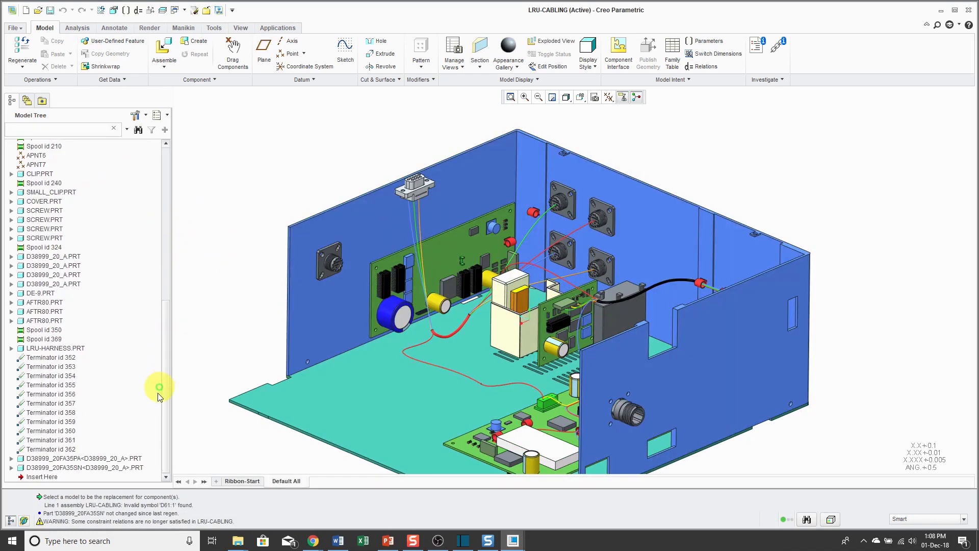
mouse_move(223, 246)
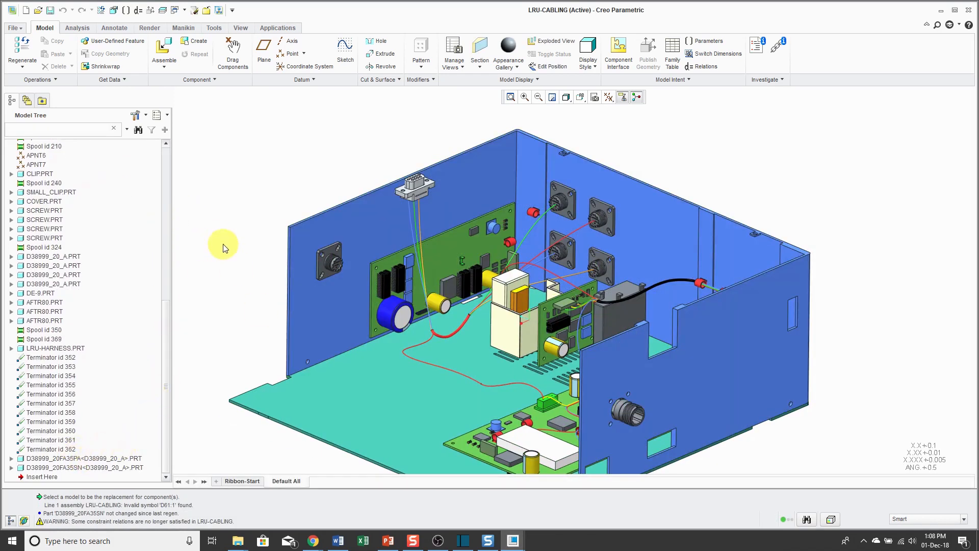